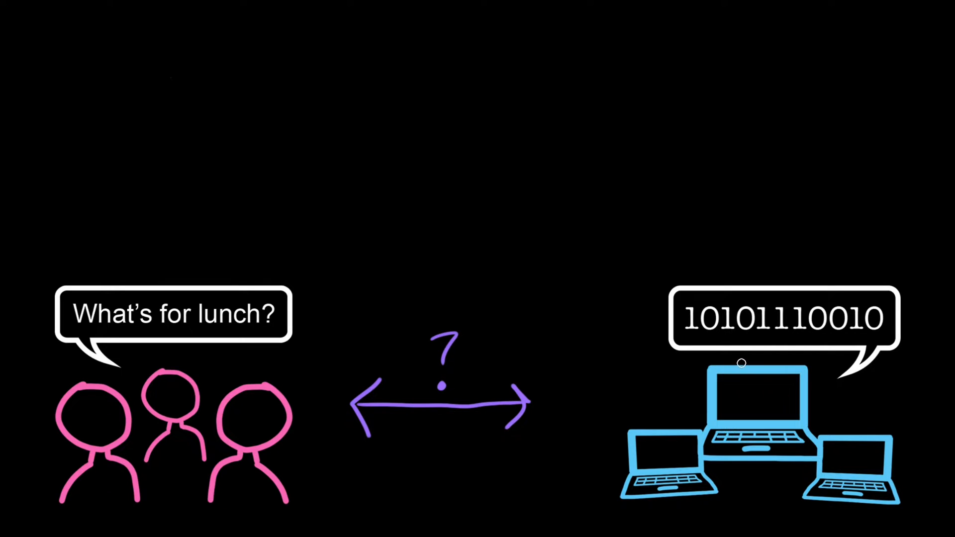
{"action": "mouse_move", "coordinate": [940, 313]}
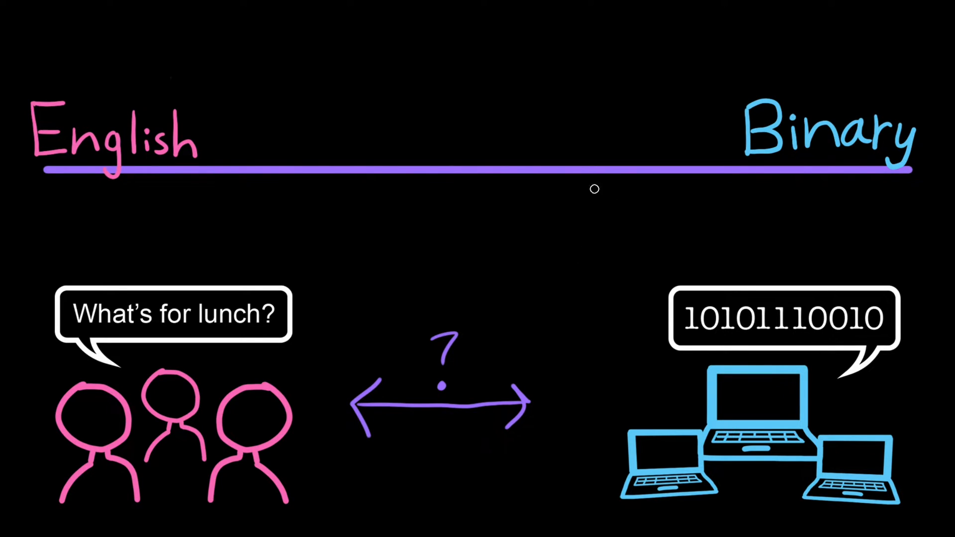
{"action": "mouse_move", "coordinate": [616, 196]}
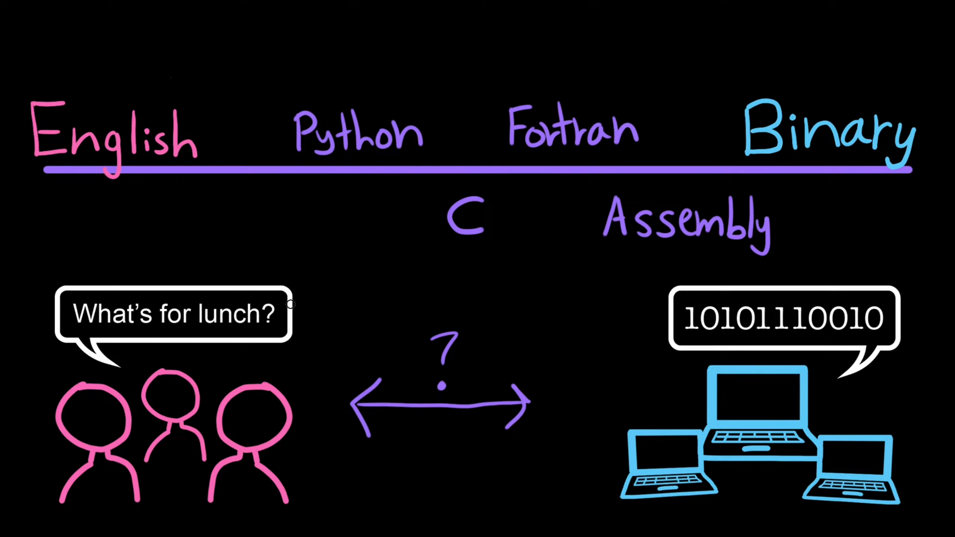
{"action": "mouse_move", "coordinate": [108, 243]}
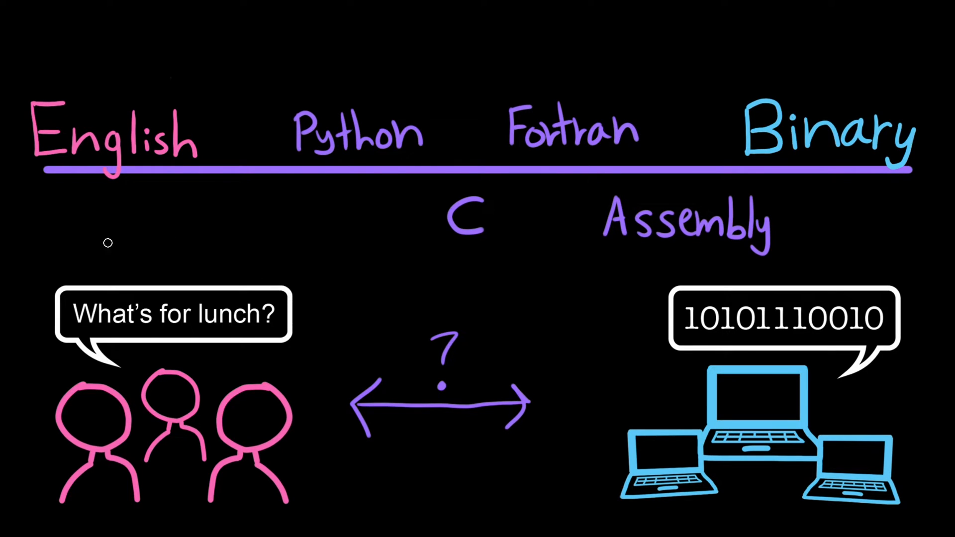
{"action": "mouse_move", "coordinate": [207, 151]}
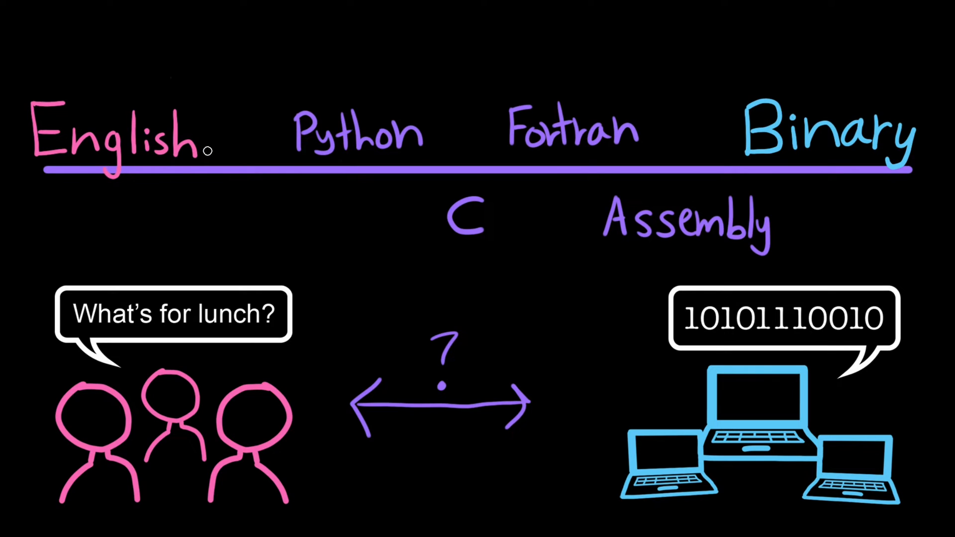
{"action": "mouse_move", "coordinate": [401, 273]}
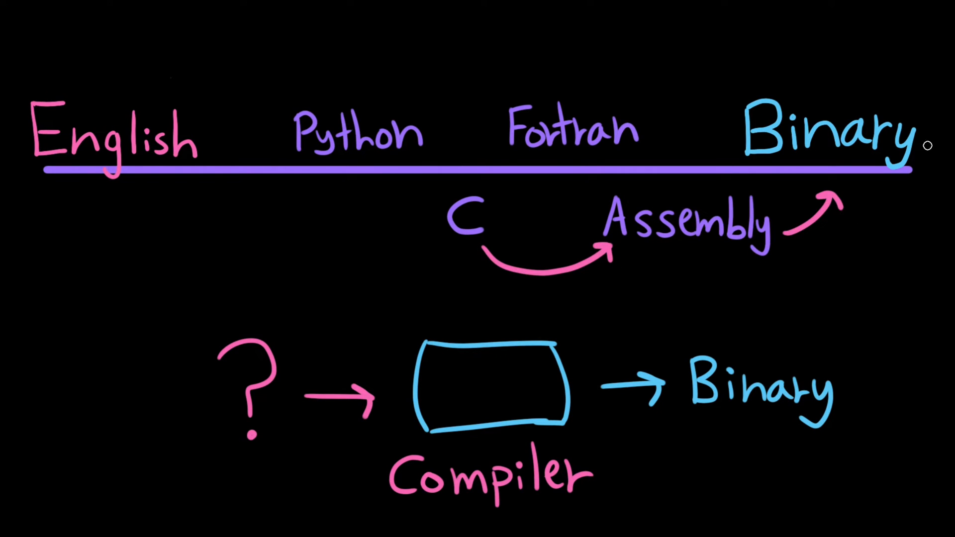
{"action": "mouse_move", "coordinate": [895, 84]}
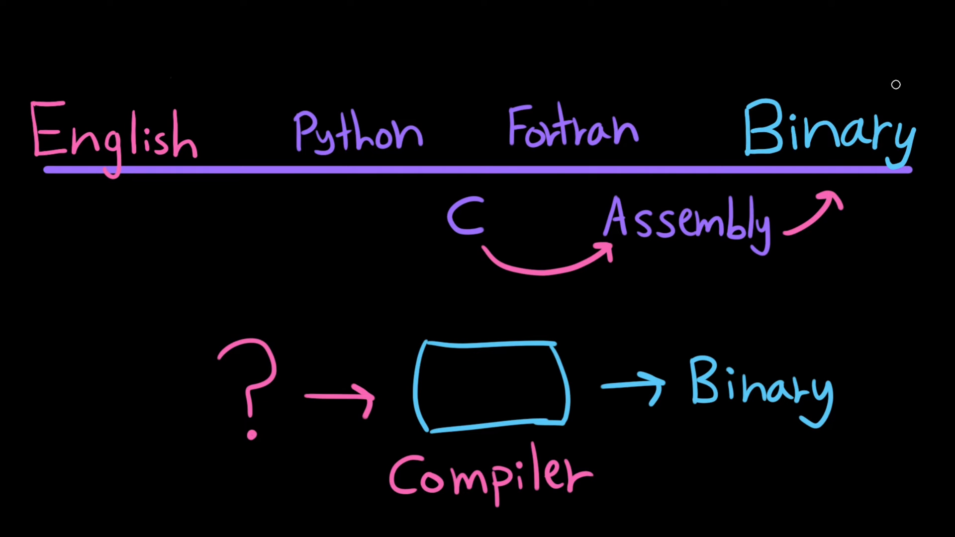
{"action": "mouse_move", "coordinate": [937, 231]}
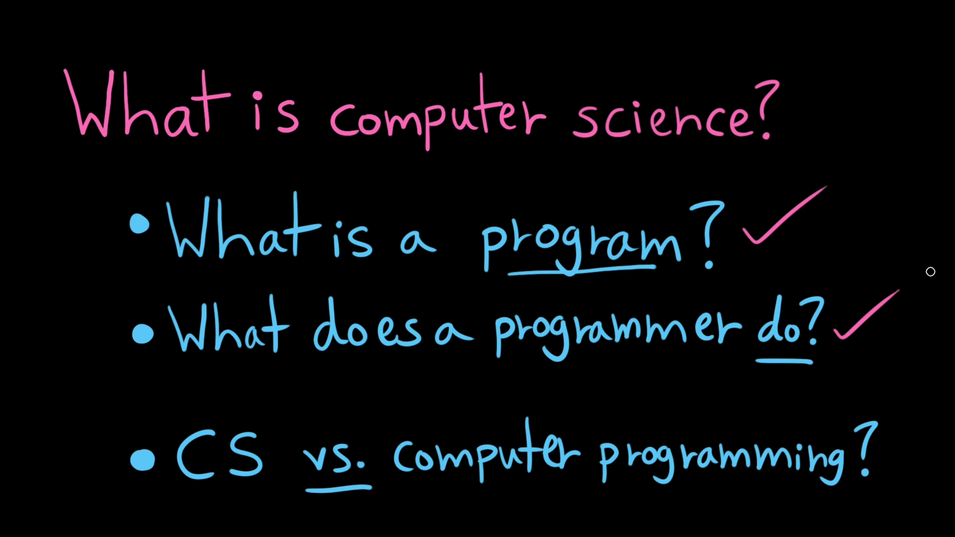
{"action": "mouse_move", "coordinate": [940, 222]}
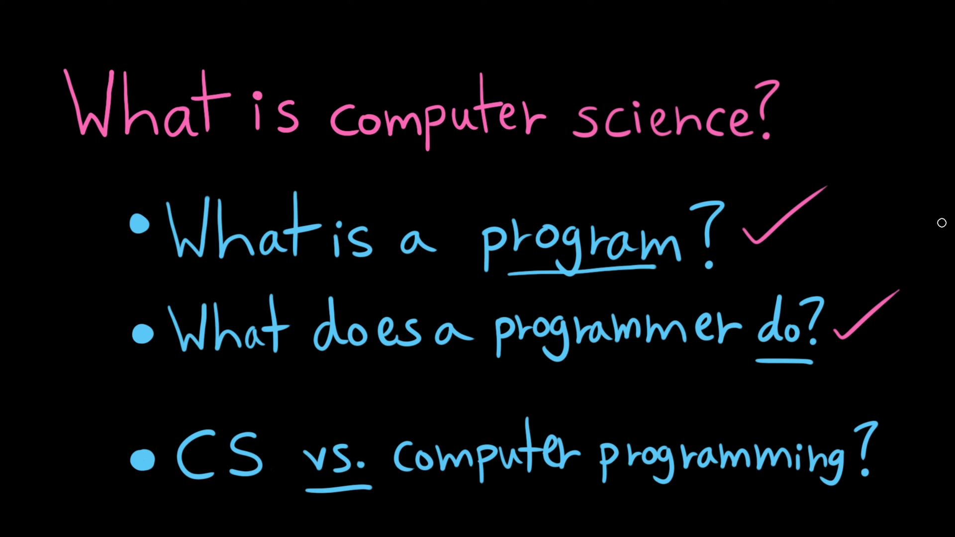
{"action": "mouse_move", "coordinate": [896, 448]}
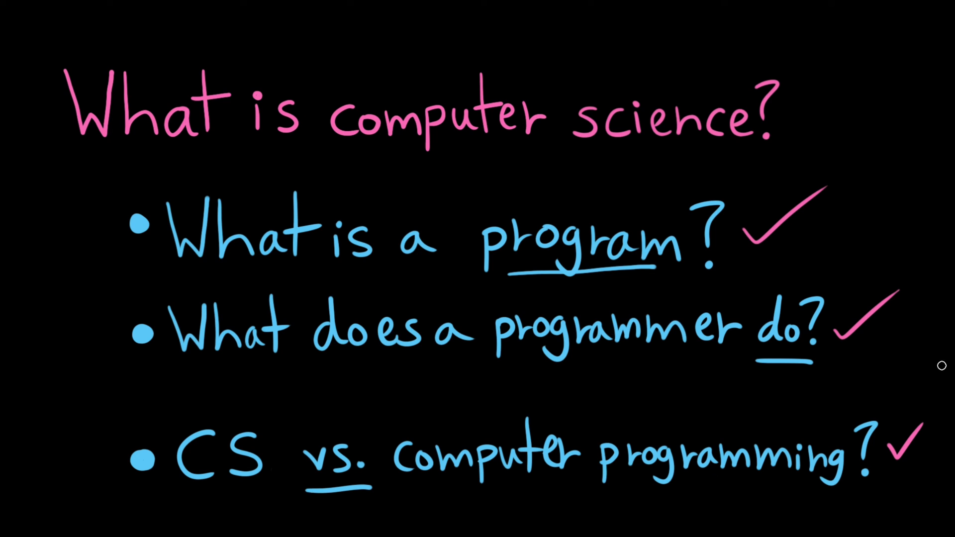
{"action": "mouse_move", "coordinate": [942, 368]}
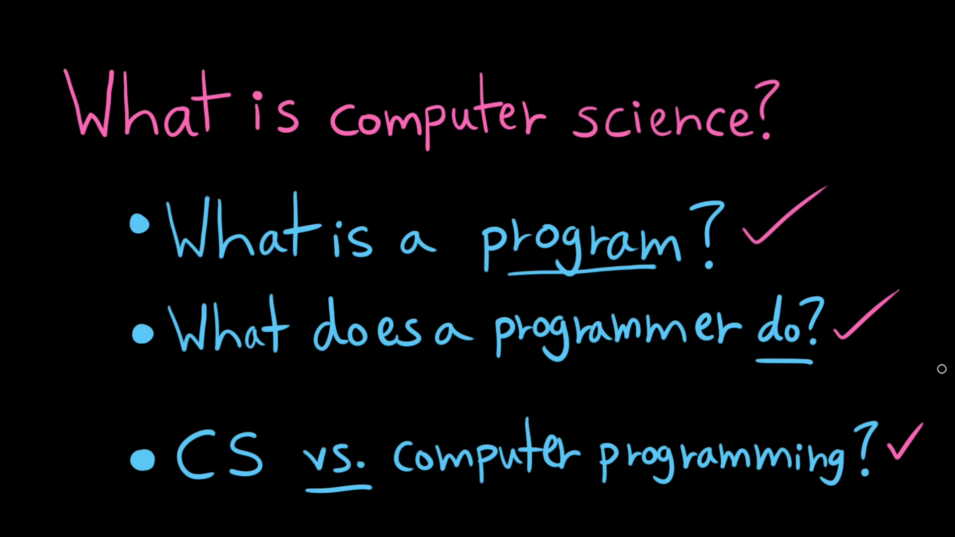